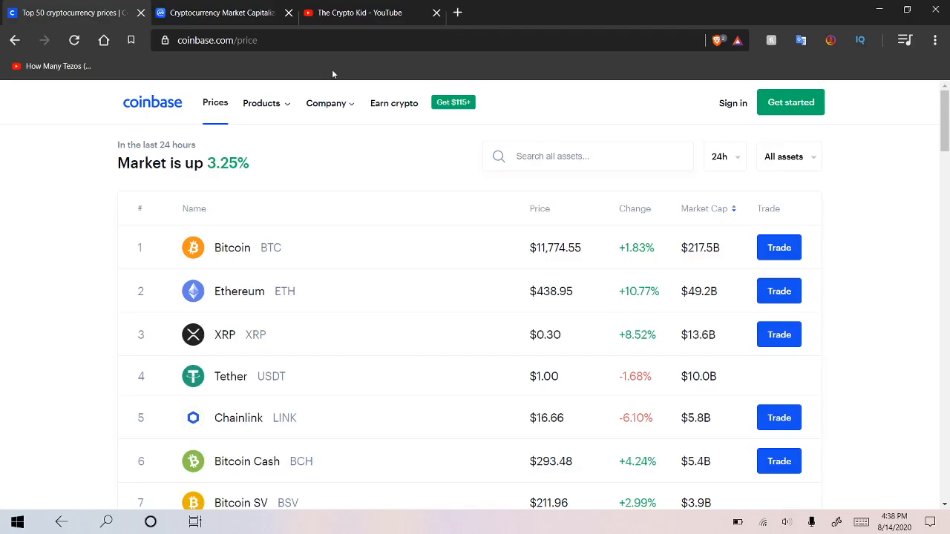
Scroll the current page, then switch to The Crypto Kid's YouTube channel home page
{"action": "scroll", "scroll_direction": "down", "scroll_amount": 3}
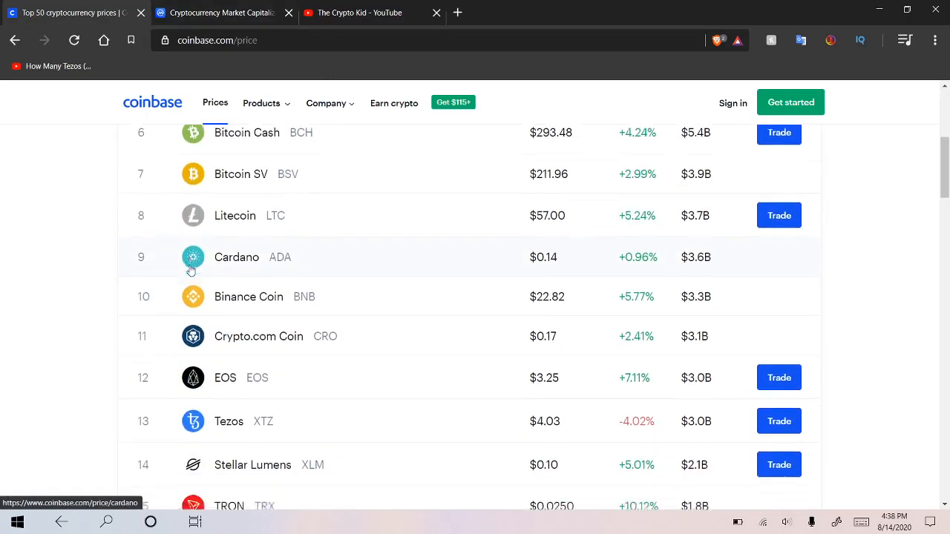
{"action": "scroll", "scroll_direction": "up", "scroll_amount": 3}
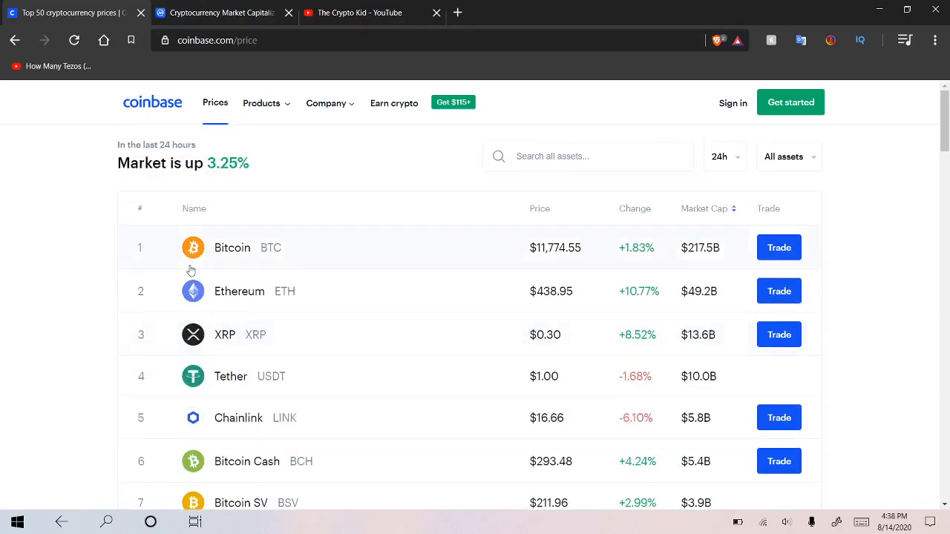
{"action": "mouse_move", "coordinate": [207, 289]}
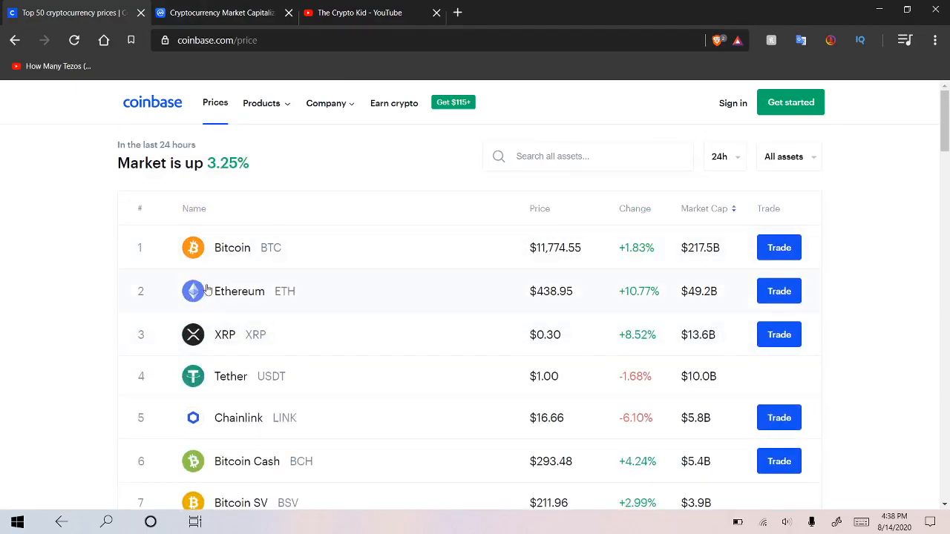
{"action": "mouse_move", "coordinate": [112, 223]}
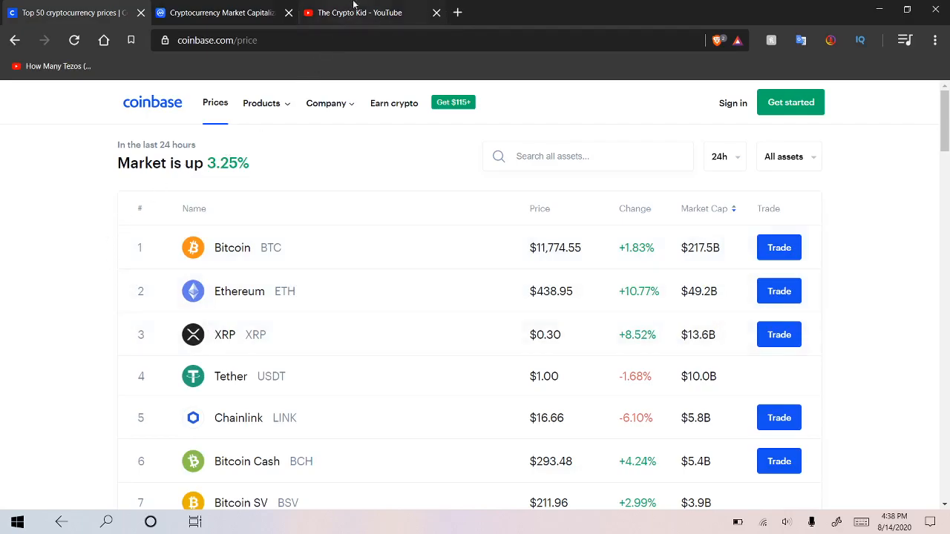
{"action": "left_click", "coordinate": [352, 13]}
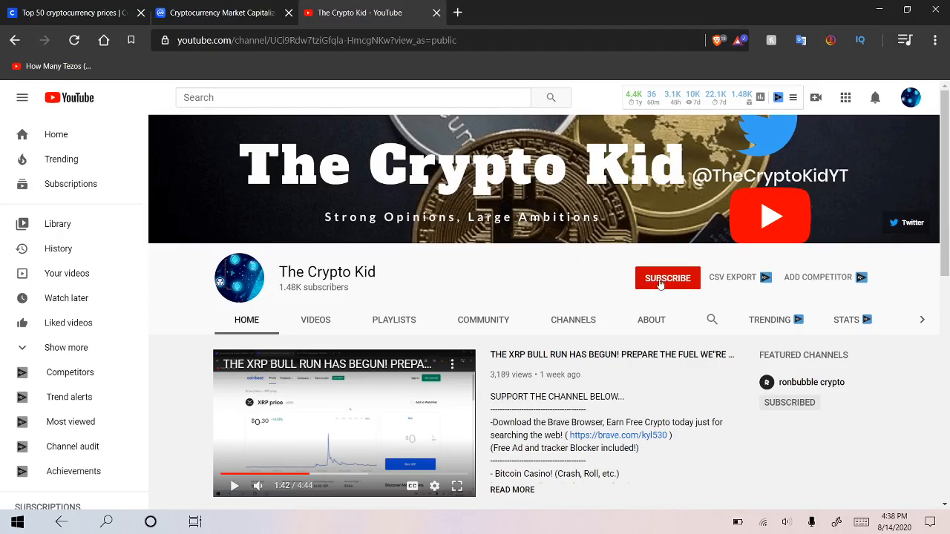
{"action": "mouse_move", "coordinate": [361, 279]}
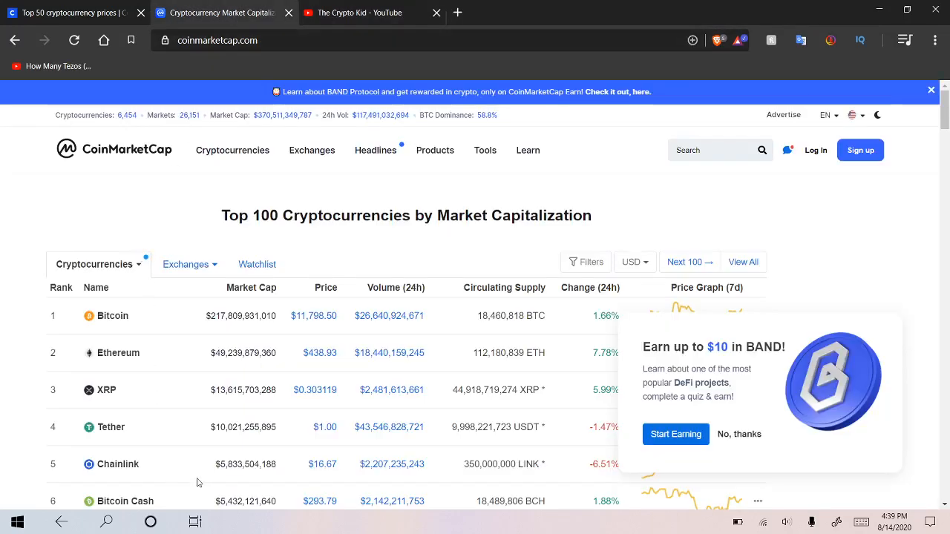
Browse CoinMarketCap's Top 100 table, then return to Coinbase's Bitcoin-led price list
{"action": "scroll", "scroll_direction": "down", "scroll_amount": 3}
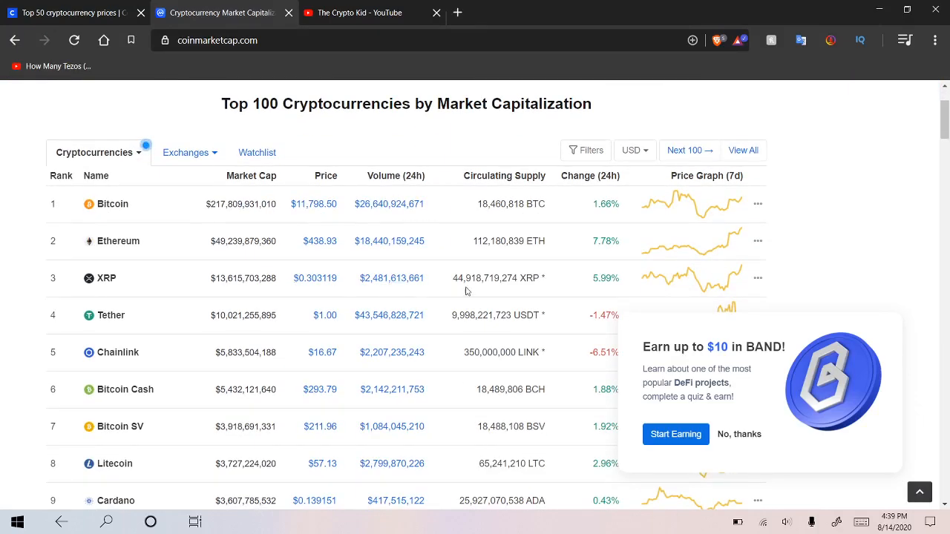
{"action": "left_click", "coordinate": [739, 434]}
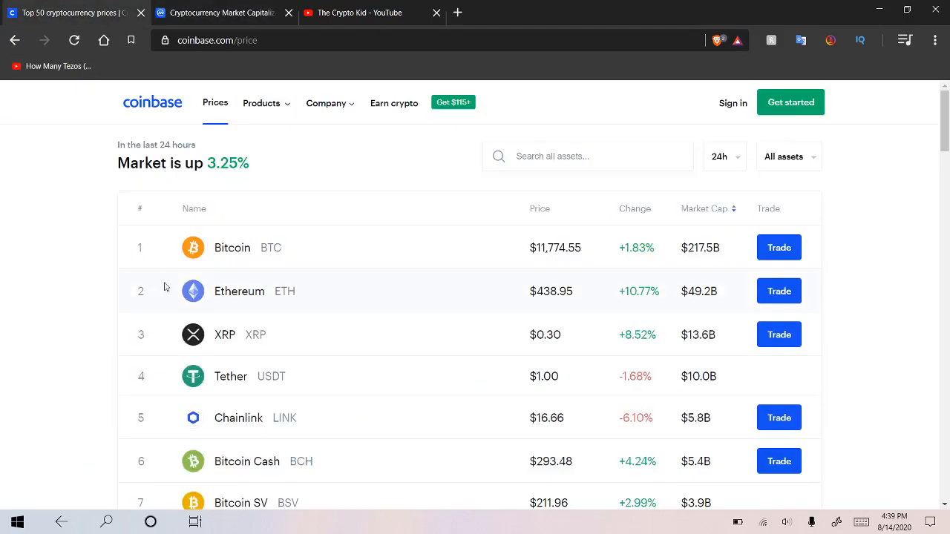
Open Ethereum's price page and cycle its chart through 1W, 1M, 1H, then 24H
{"action": "left_click", "coordinate": [239, 291]}
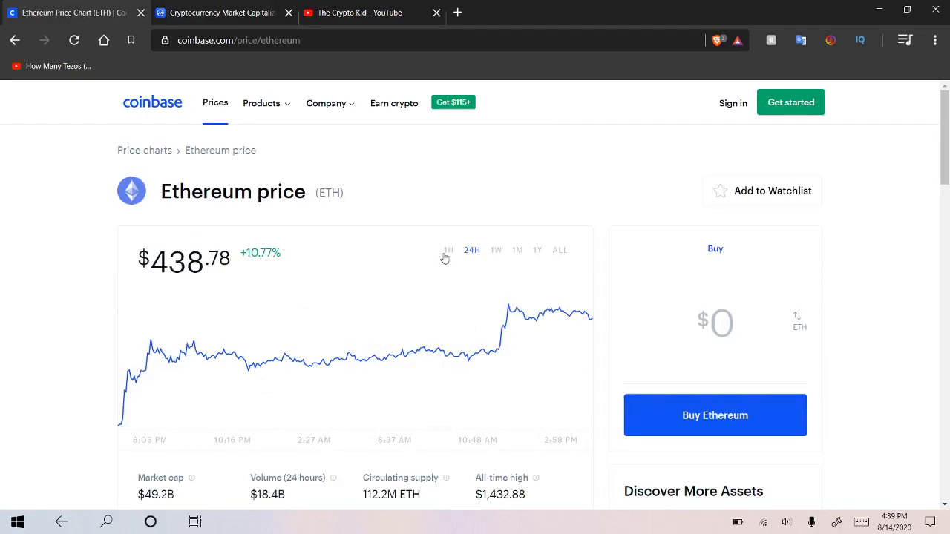
{"action": "left_click", "coordinate": [496, 251]}
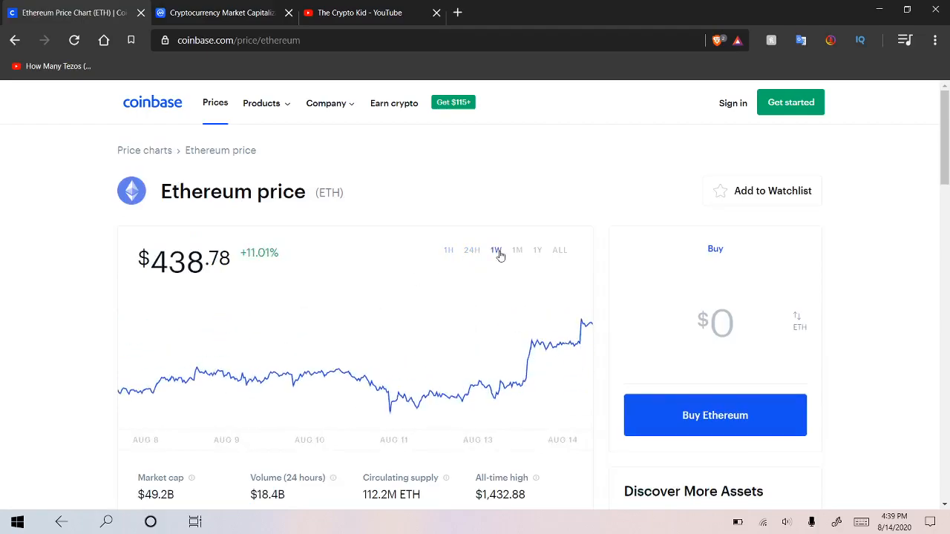
{"action": "left_click", "coordinate": [518, 250]}
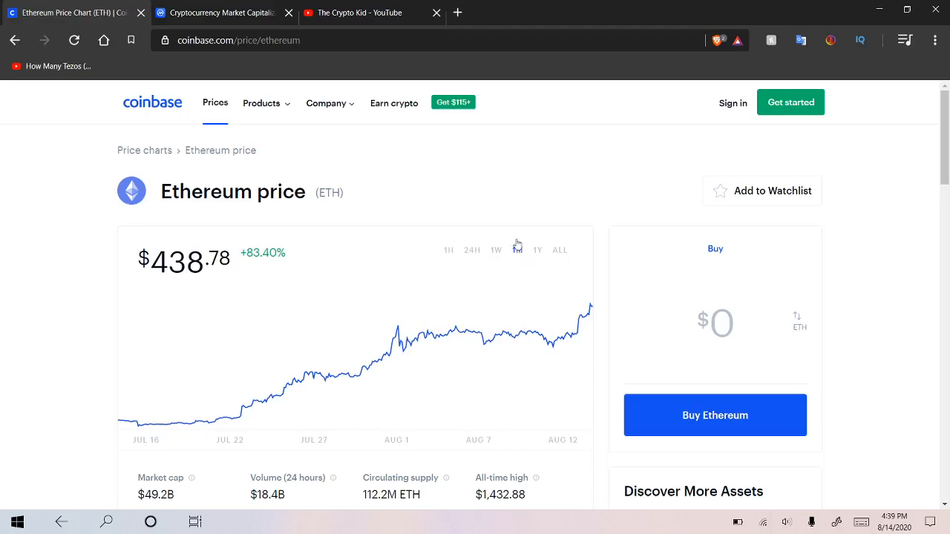
{"action": "left_click", "coordinate": [449, 250]}
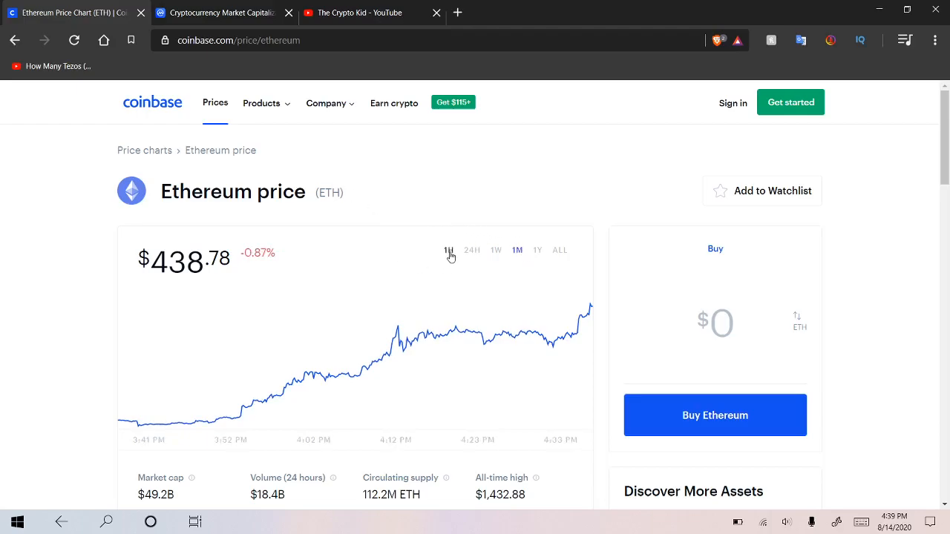
{"action": "left_click", "coordinate": [449, 250]}
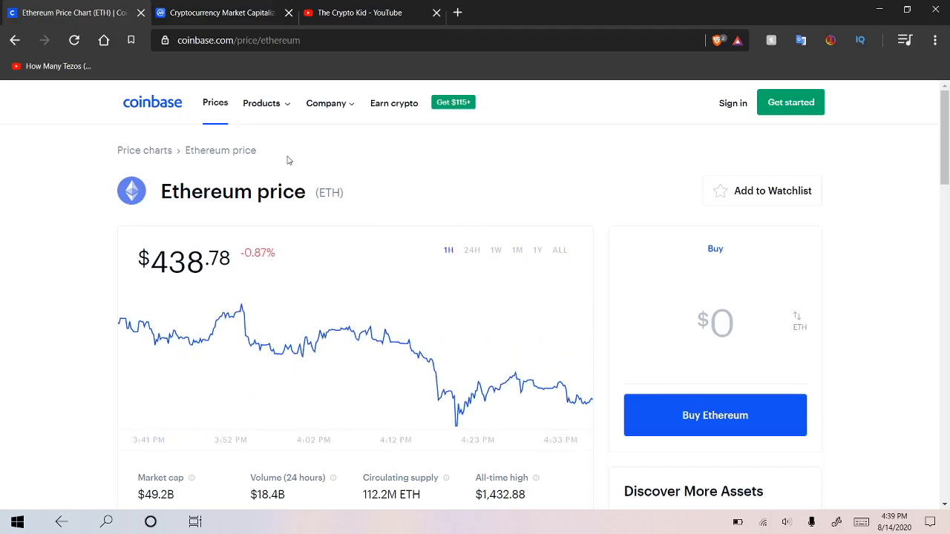
{"action": "left_click", "coordinate": [471, 251]}
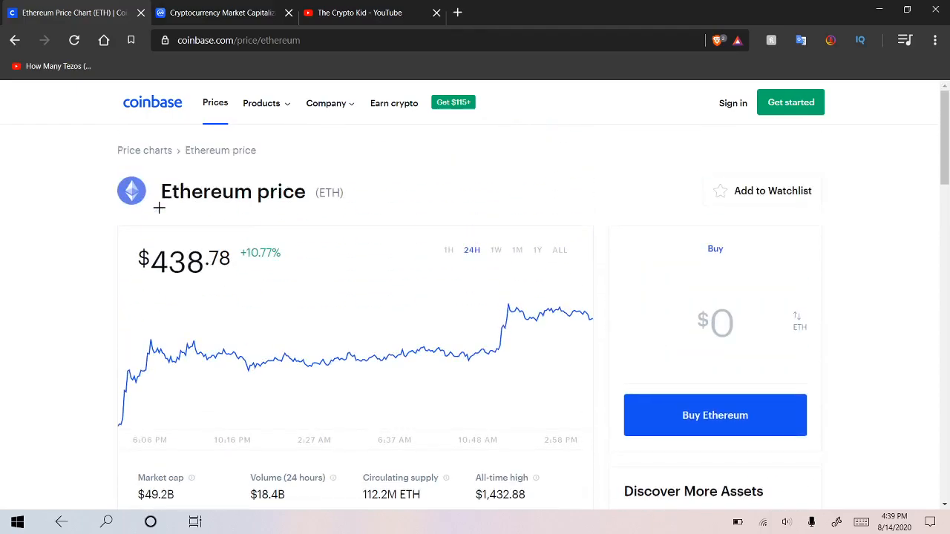
{"action": "mouse_move", "coordinate": [214, 103]}
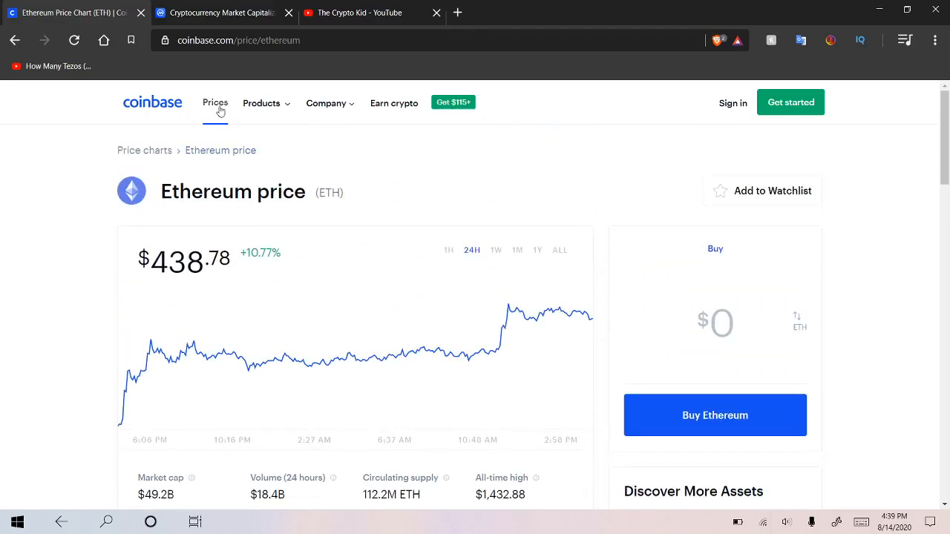
Return to the Prices list and scroll past Binance Coin down to Crypto.com Coin
{"action": "left_click", "coordinate": [214, 103]}
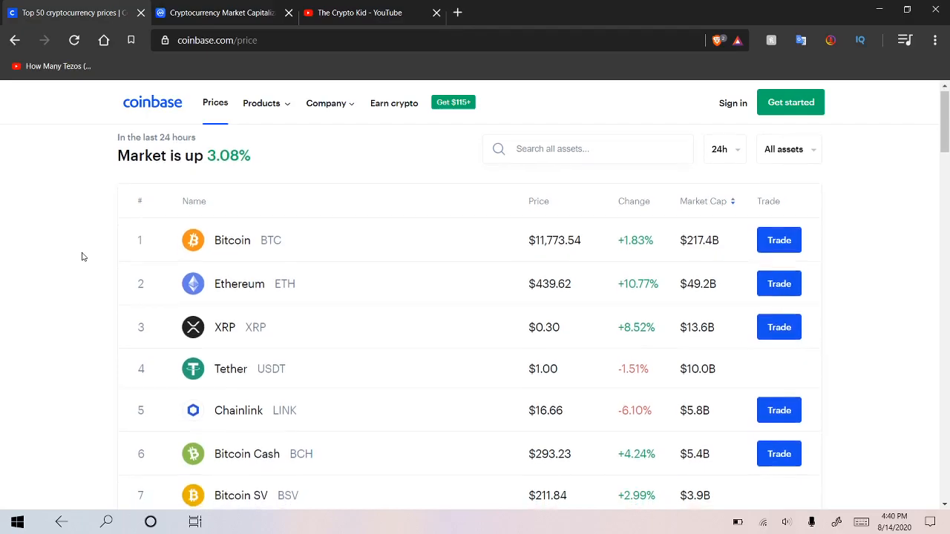
{"action": "scroll", "scroll_direction": "down", "scroll_amount": 3}
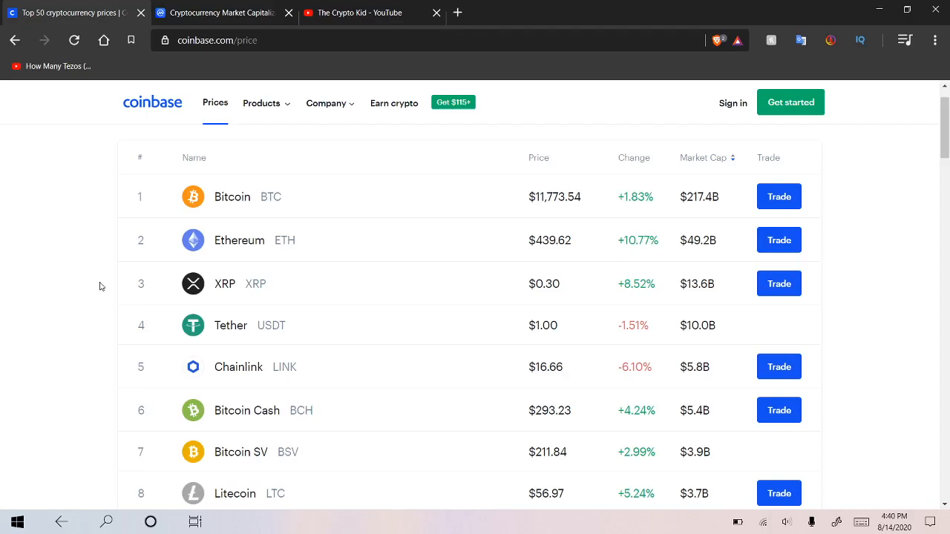
{"action": "mouse_move", "coordinate": [95, 313]}
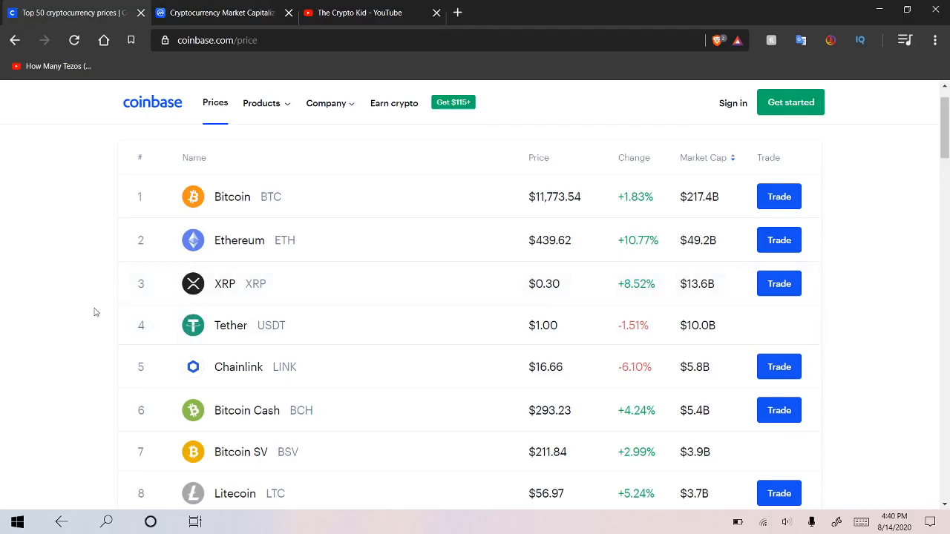
{"action": "scroll", "scroll_direction": "down", "scroll_amount": 3}
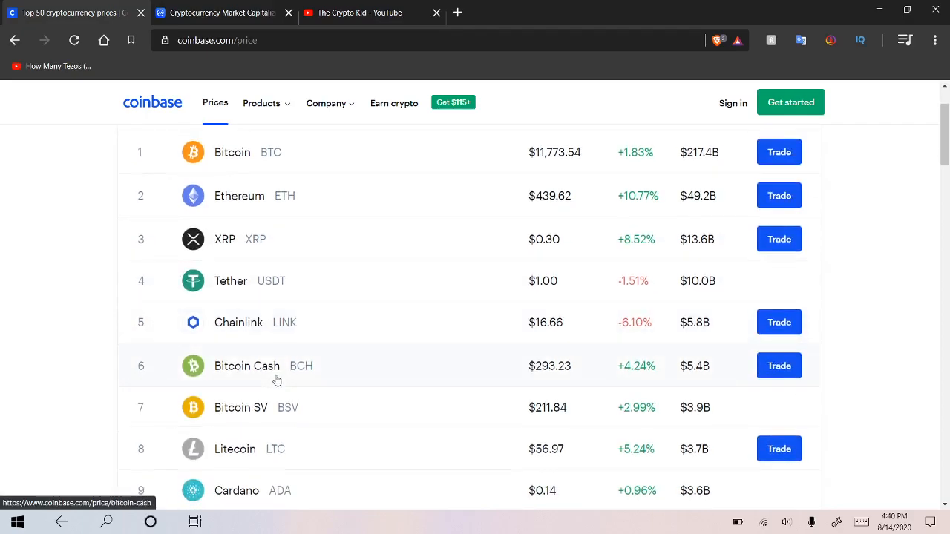
{"action": "mouse_move", "coordinate": [39, 291]}
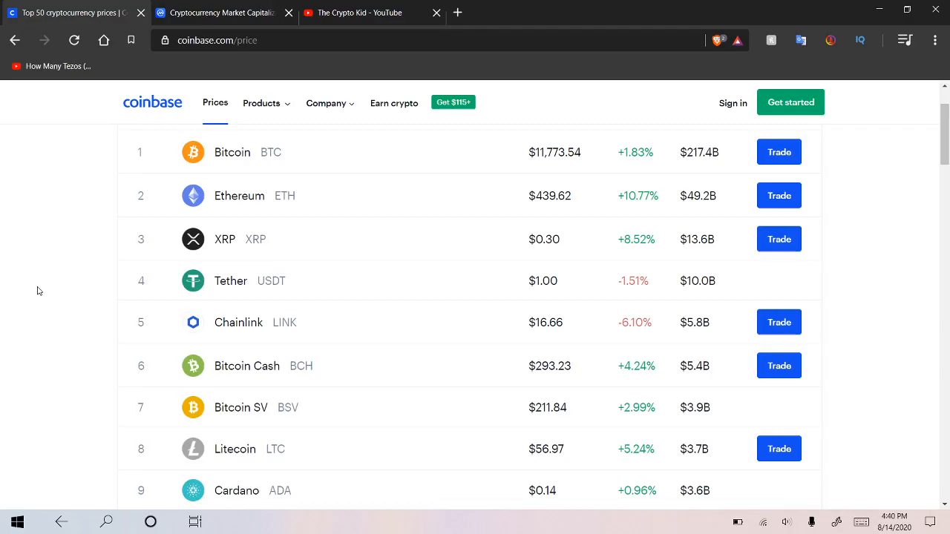
{"action": "scroll", "scroll_direction": "down", "scroll_amount": 3}
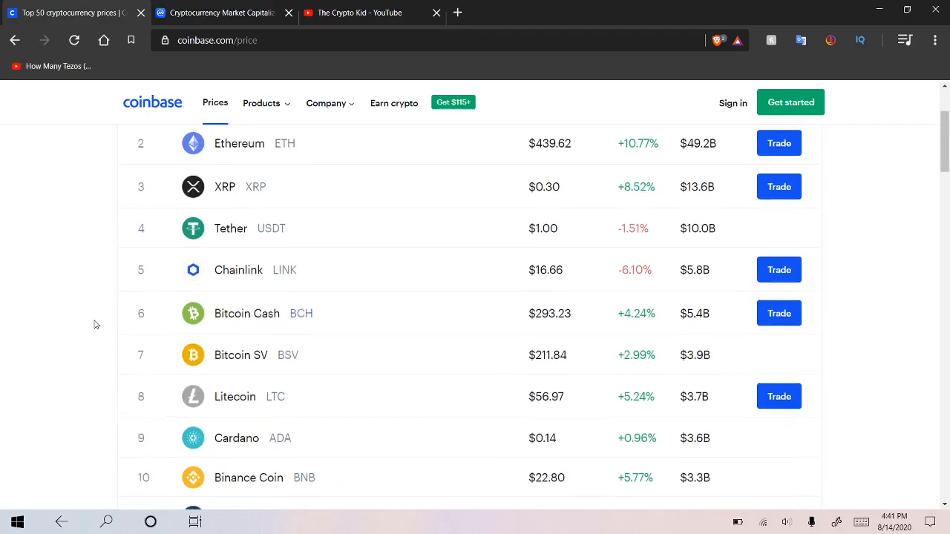
{"action": "scroll", "scroll_direction": "down", "scroll_amount": 3}
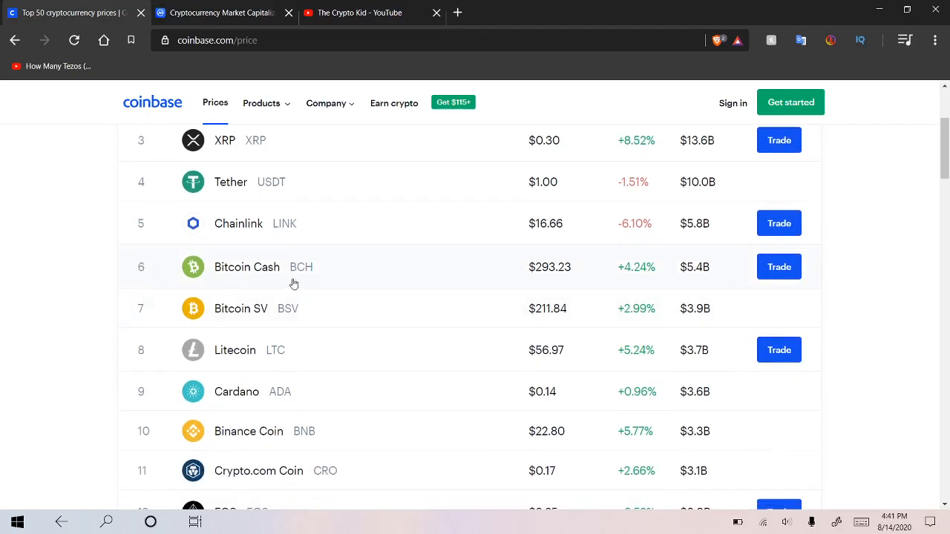
Open Chainlink's price page and switch its chart to 1W, then 1M
{"action": "left_click", "coordinate": [238, 224]}
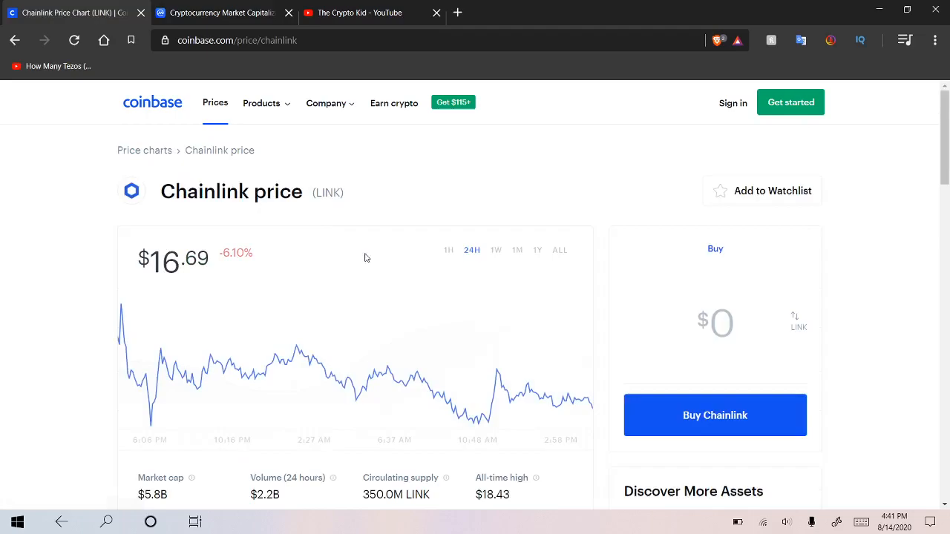
{"action": "left_click", "coordinate": [496, 250]}
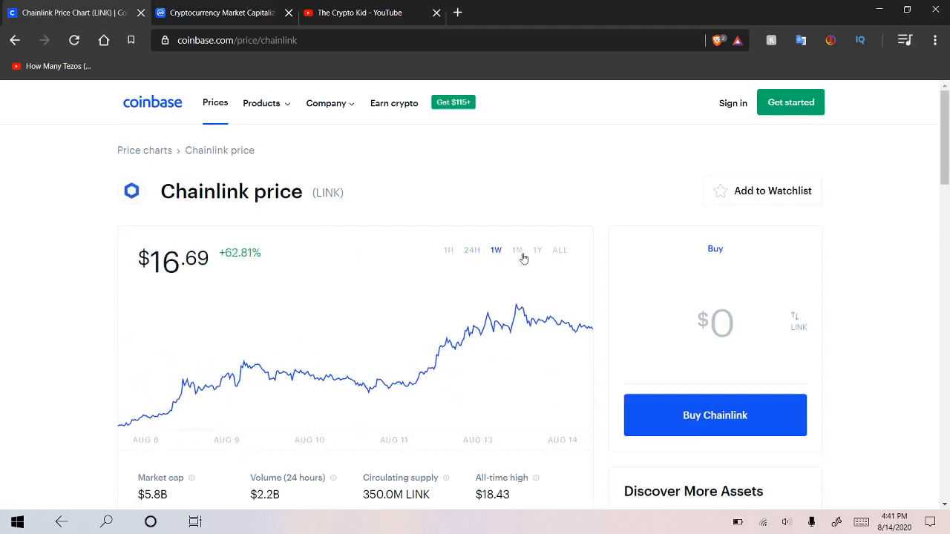
{"action": "left_click", "coordinate": [518, 250]}
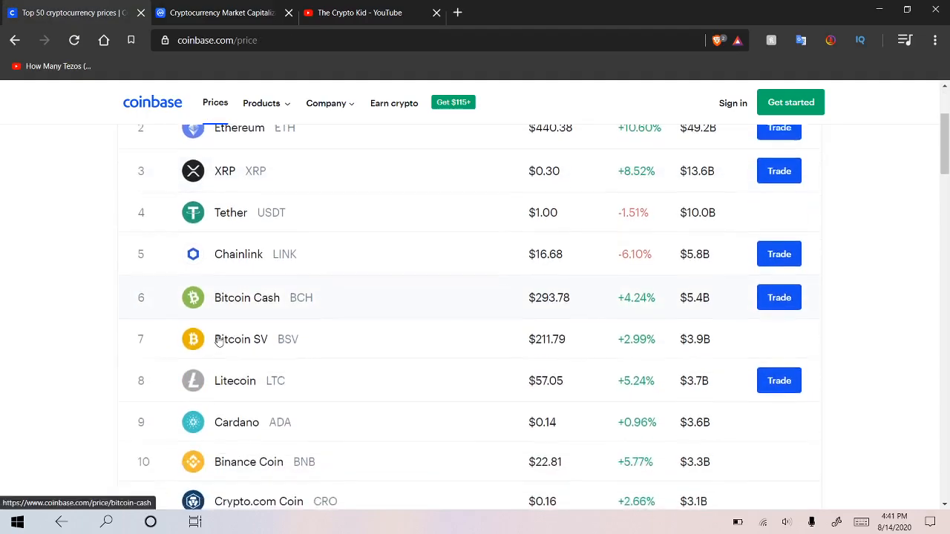
Scroll down to Tezos, open its price page, and set the chart to 1W
{"action": "scroll", "scroll_direction": "down", "scroll_amount": 3}
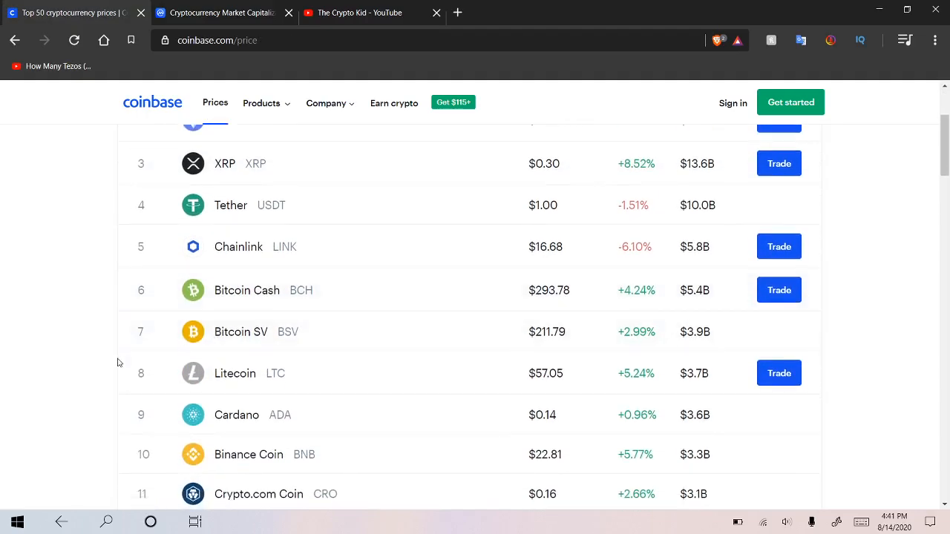
{"action": "mouse_move", "coordinate": [235, 373]}
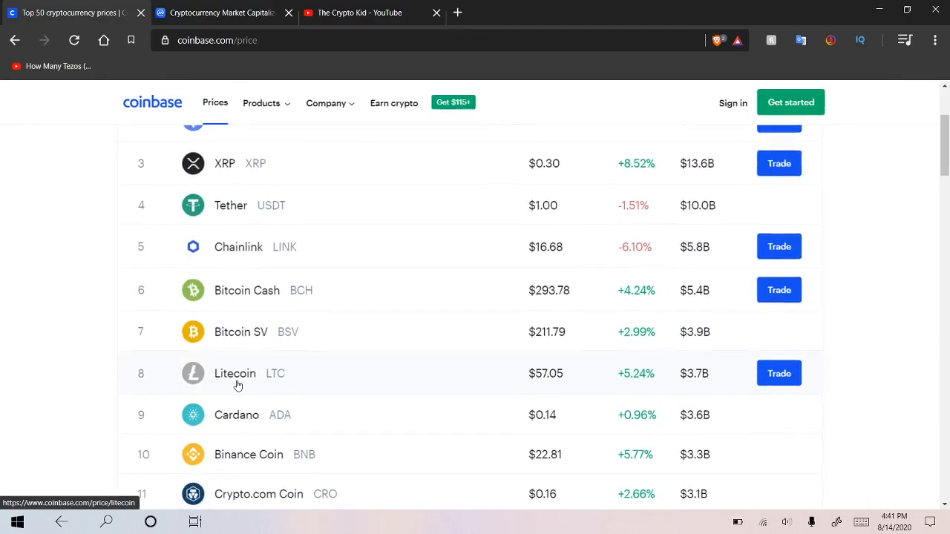
{"action": "scroll", "scroll_direction": "down", "scroll_amount": 3}
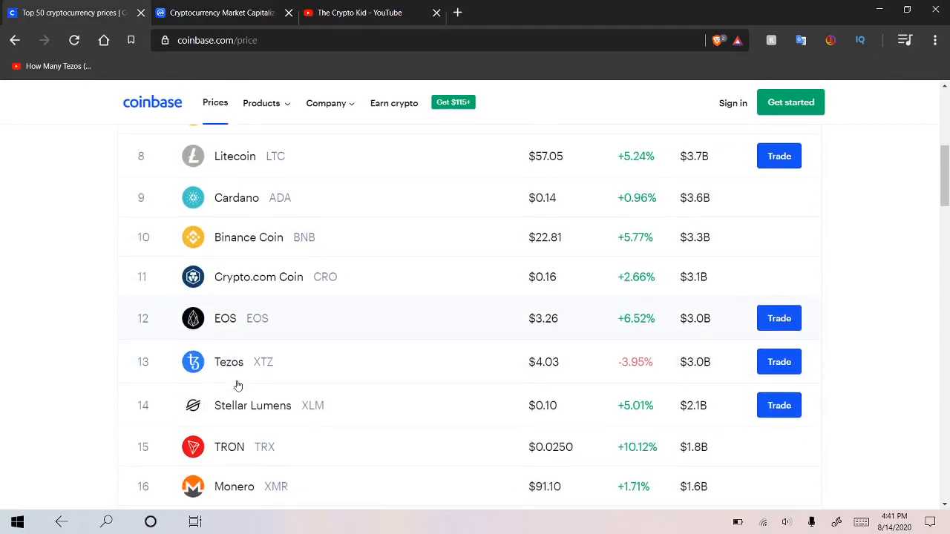
{"action": "mouse_move", "coordinate": [339, 358]}
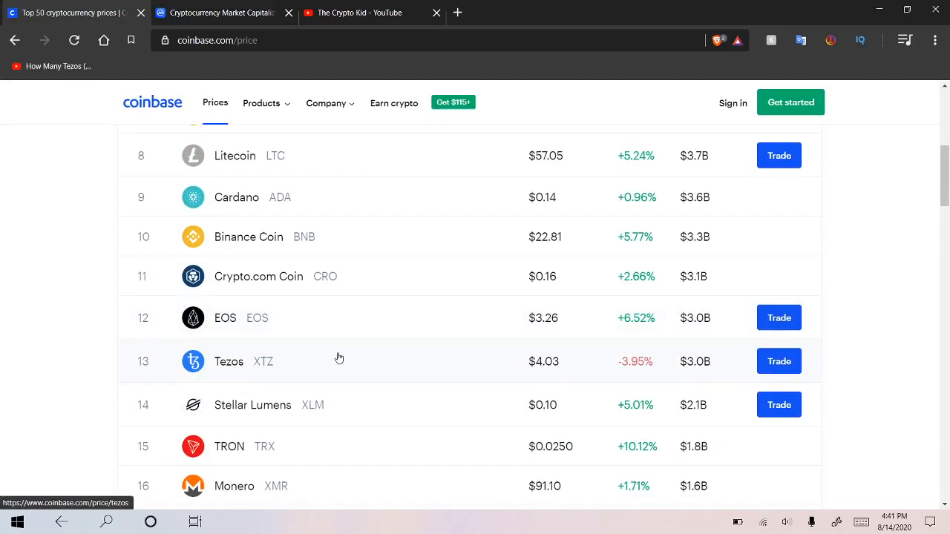
{"action": "left_click", "coordinate": [229, 362]}
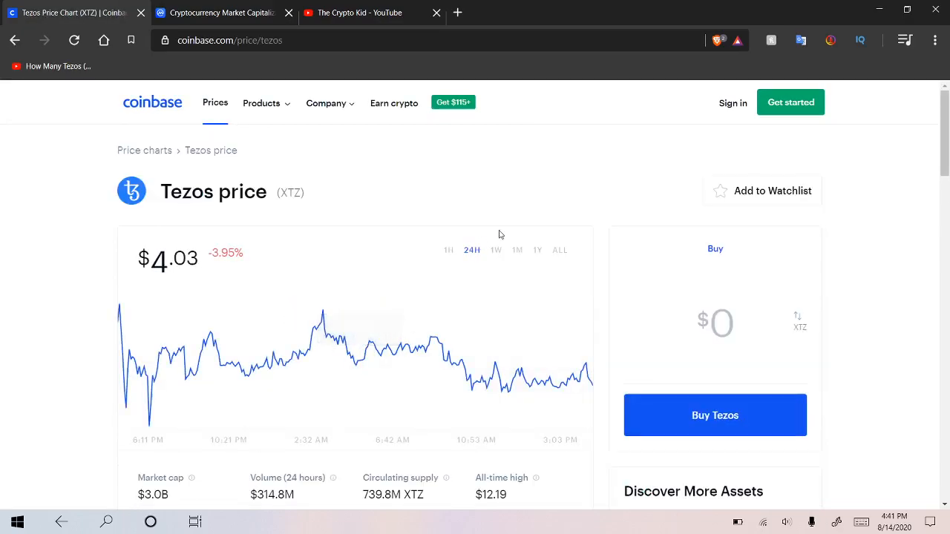
{"action": "left_click", "coordinate": [496, 250]}
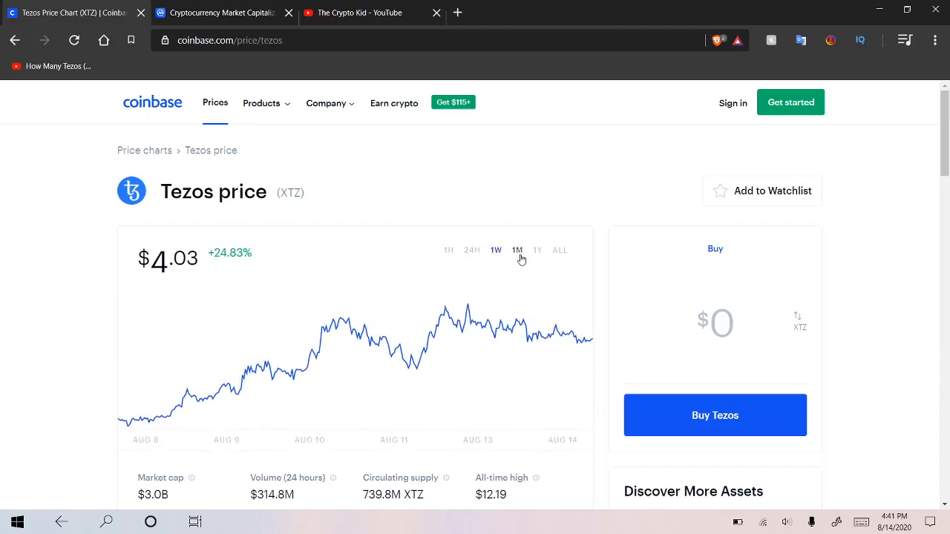
Switch Tezos's chart to 1M, then browse the price list down to IOTA and back up
{"action": "left_click", "coordinate": [517, 250]}
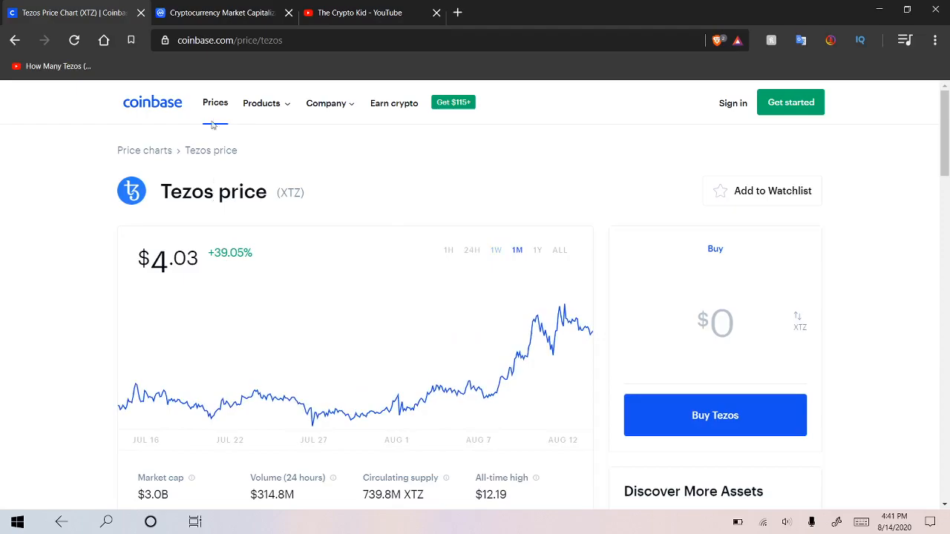
{"action": "left_click", "coordinate": [214, 102]}
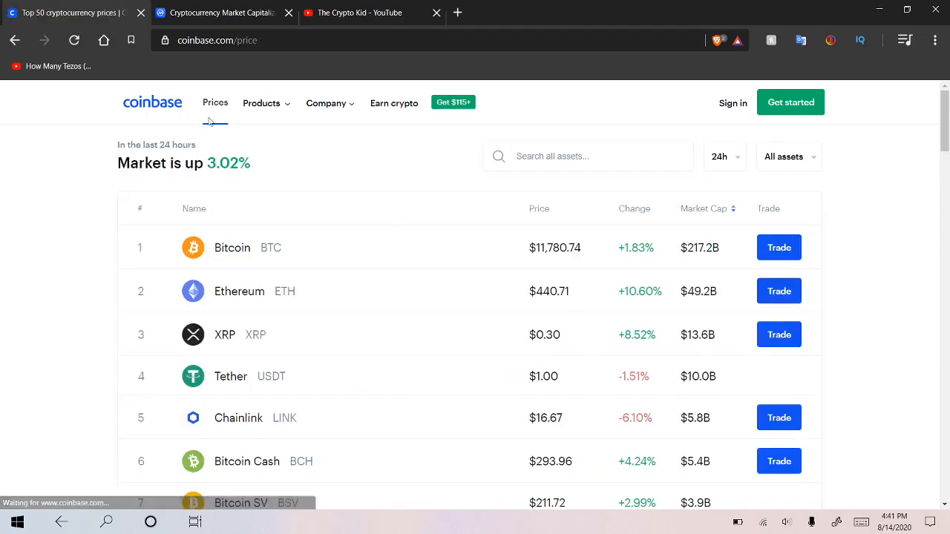
{"action": "scroll", "scroll_direction": "down", "scroll_amount": 3}
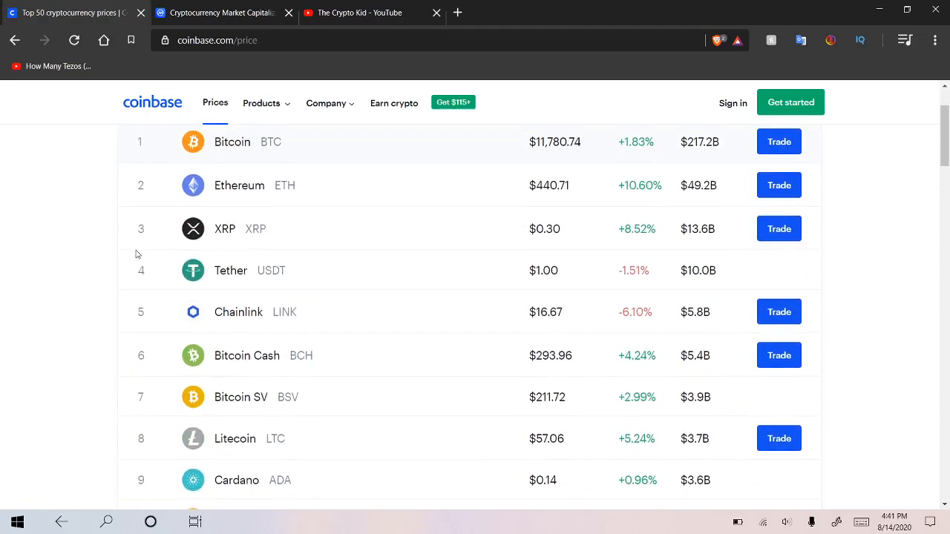
{"action": "scroll", "scroll_direction": "down", "scroll_amount": 3}
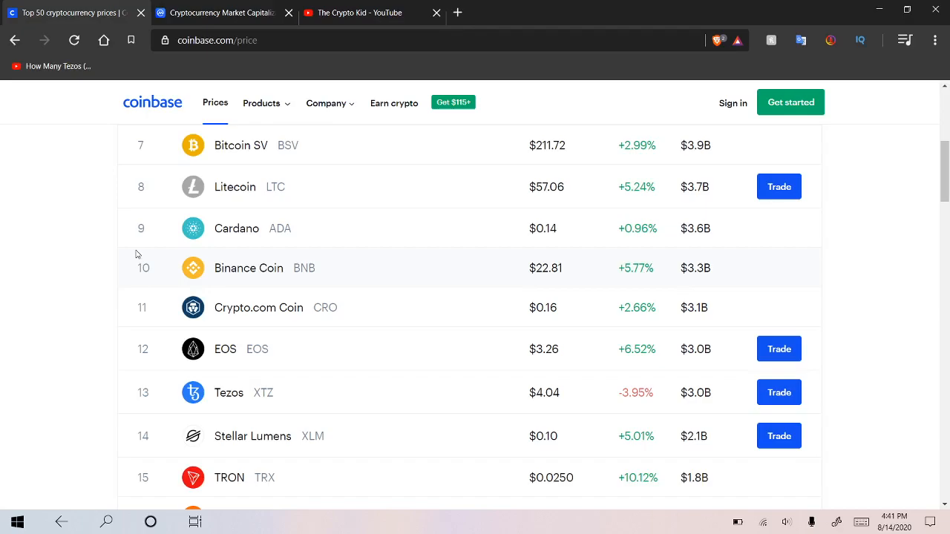
{"action": "scroll", "scroll_direction": "down", "scroll_amount": 3}
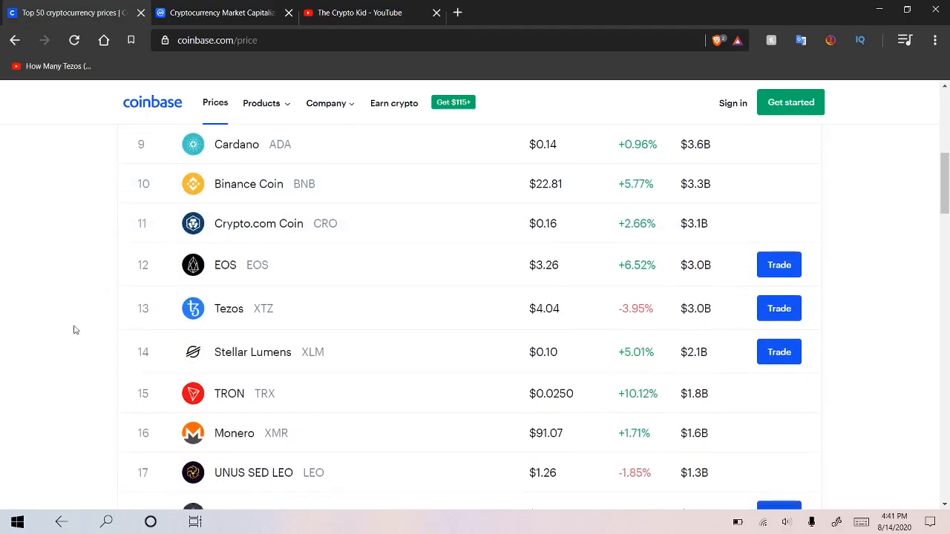
{"action": "scroll", "scroll_direction": "down", "scroll_amount": 3}
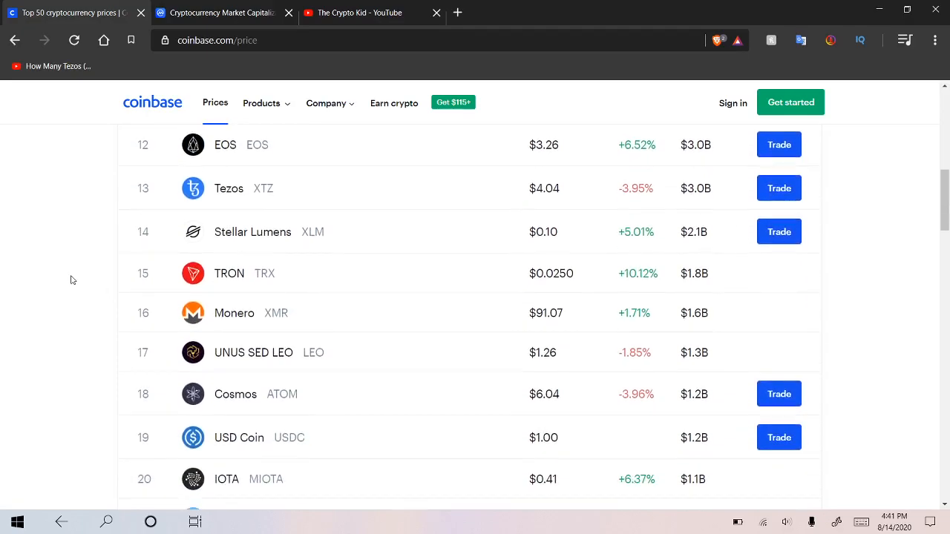
{"action": "scroll", "scroll_direction": "up", "scroll_amount": 3}
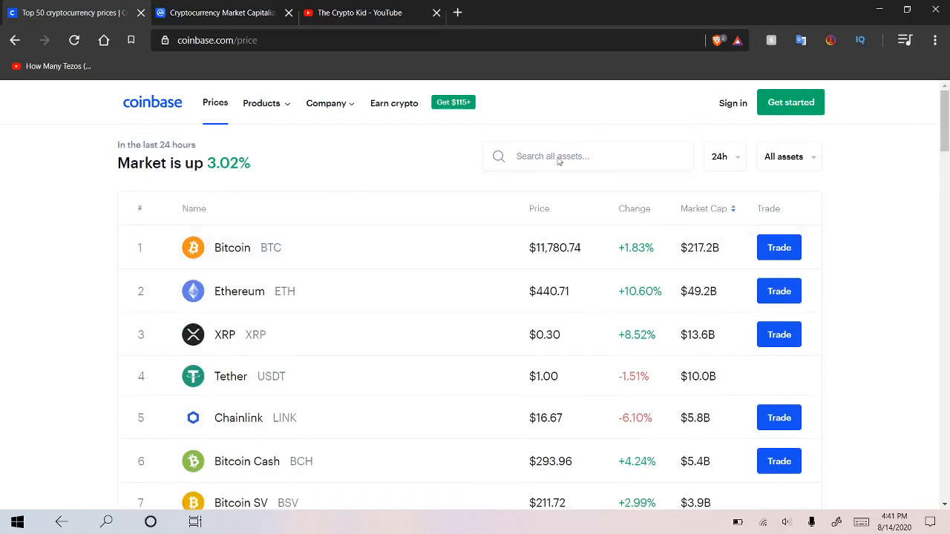
Search the assets for Orchid and open its price page ($0.24, up 21.78%)
{"action": "left_click", "coordinate": [587, 156]}
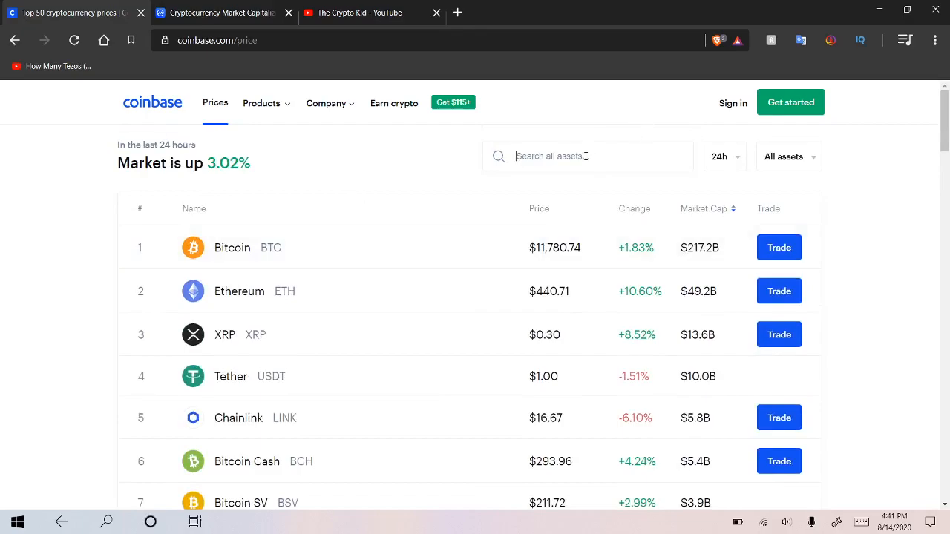
{"action": "type", "text": "ord"}
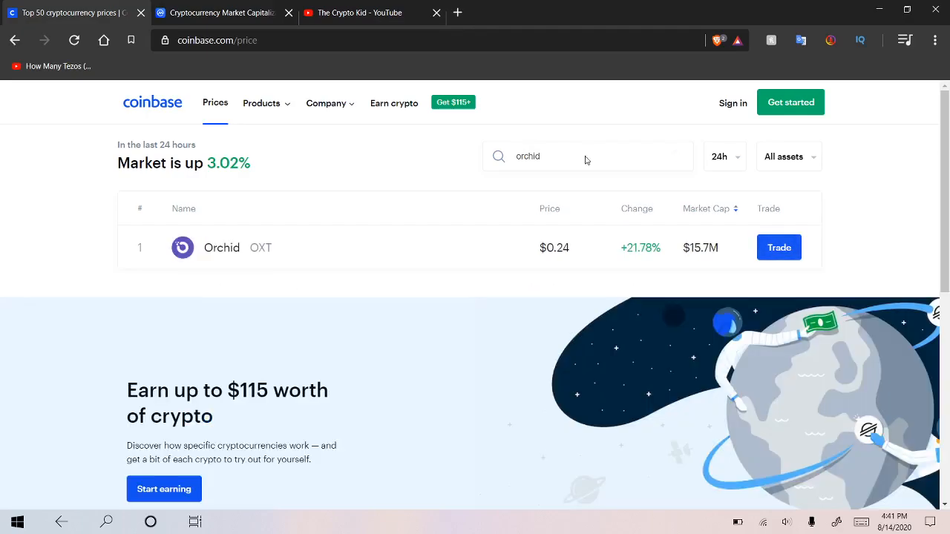
{"action": "left_click", "coordinate": [222, 247]}
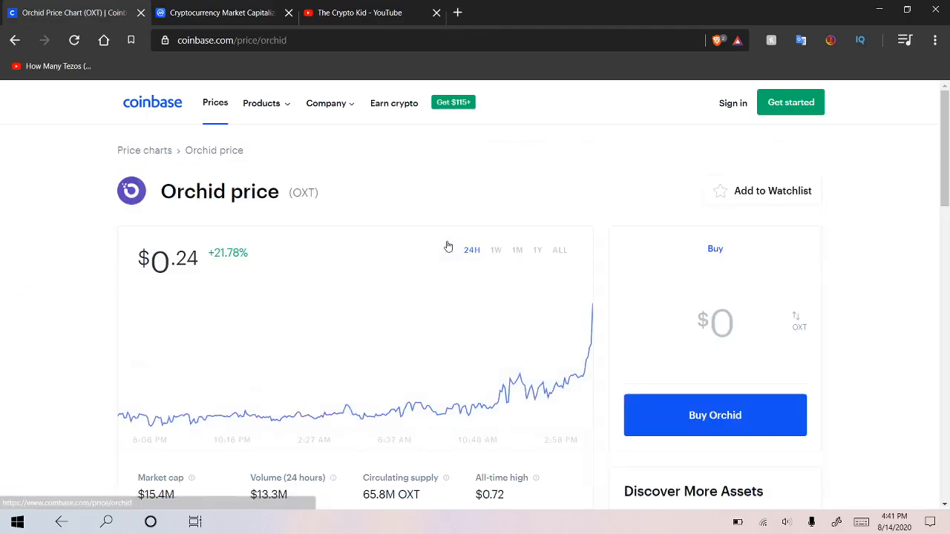
{"action": "left_click", "coordinate": [449, 250]}
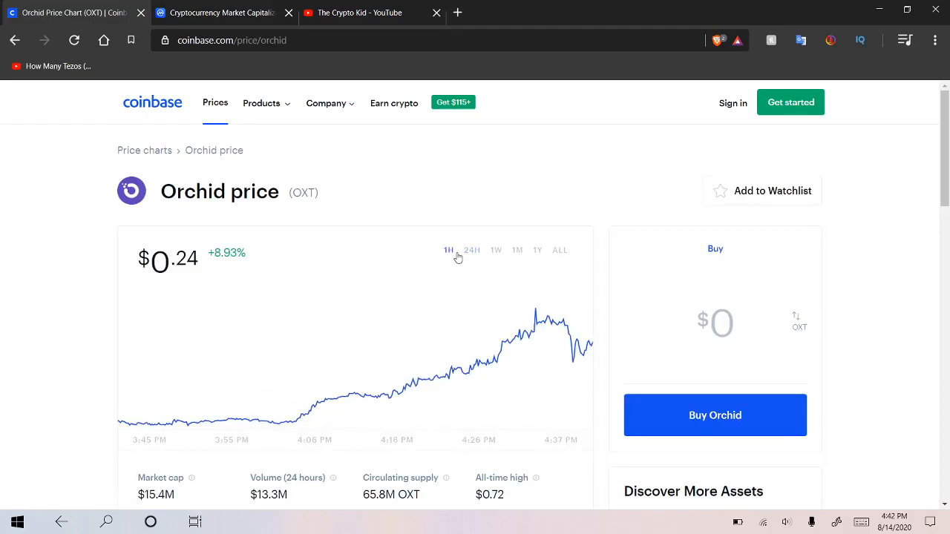
{"action": "left_click", "coordinate": [471, 251]}
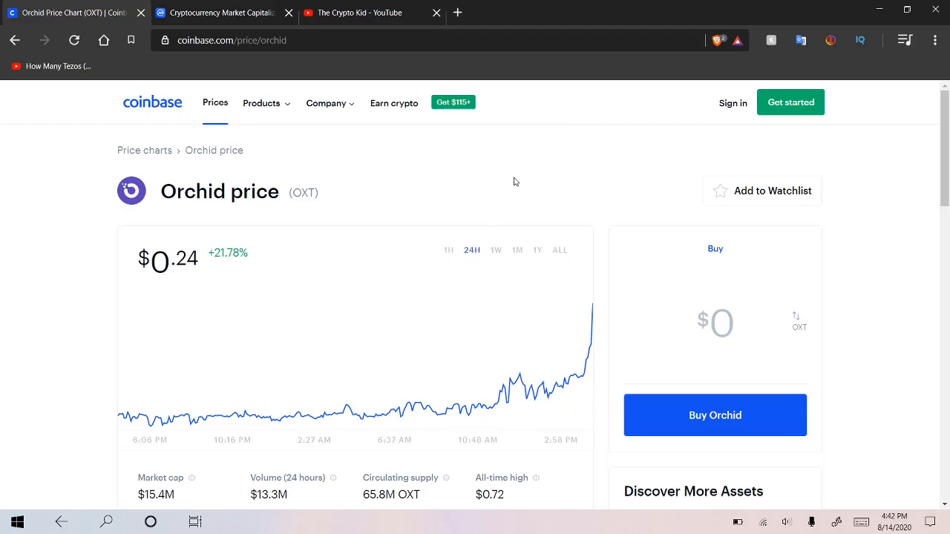
{"action": "mouse_move", "coordinate": [528, 185]}
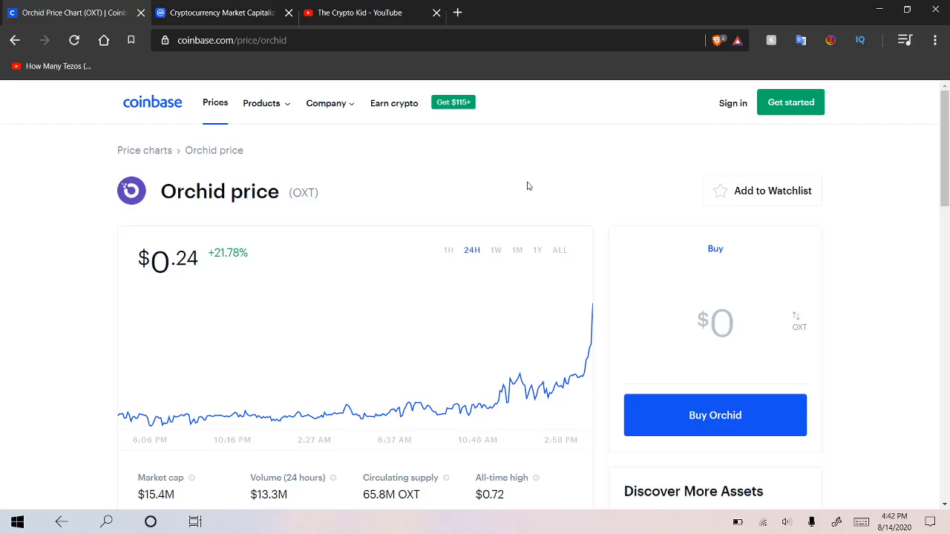
Set Orchid's chart to 1W ($0.24, up 38.74%) and scroll down the page
{"action": "left_click", "coordinate": [496, 250]}
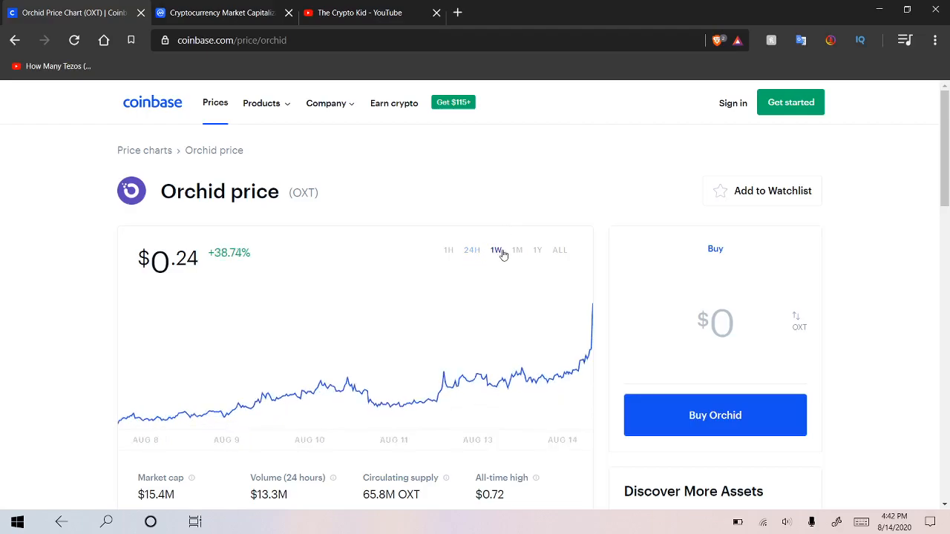
{"action": "scroll", "scroll_direction": "down", "scroll_amount": 3}
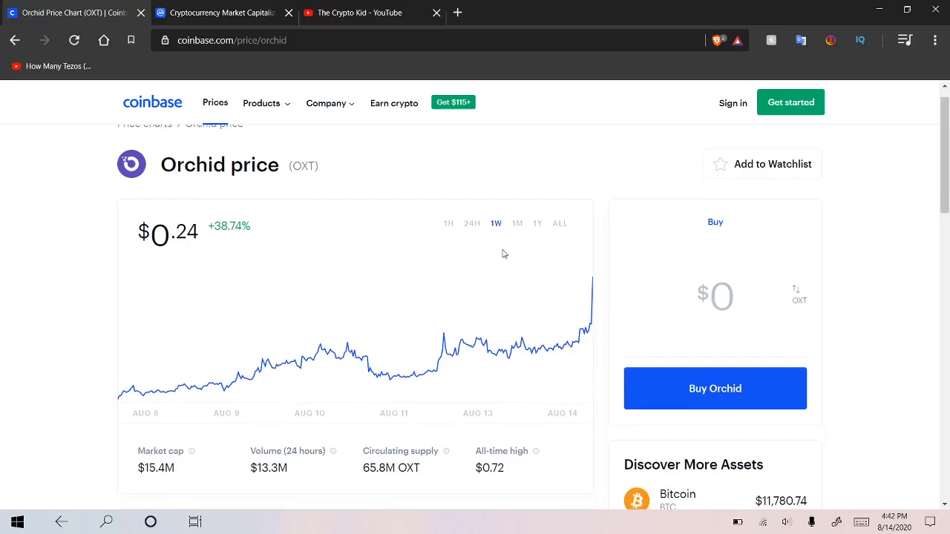
{"action": "scroll", "scroll_direction": "down", "scroll_amount": 3}
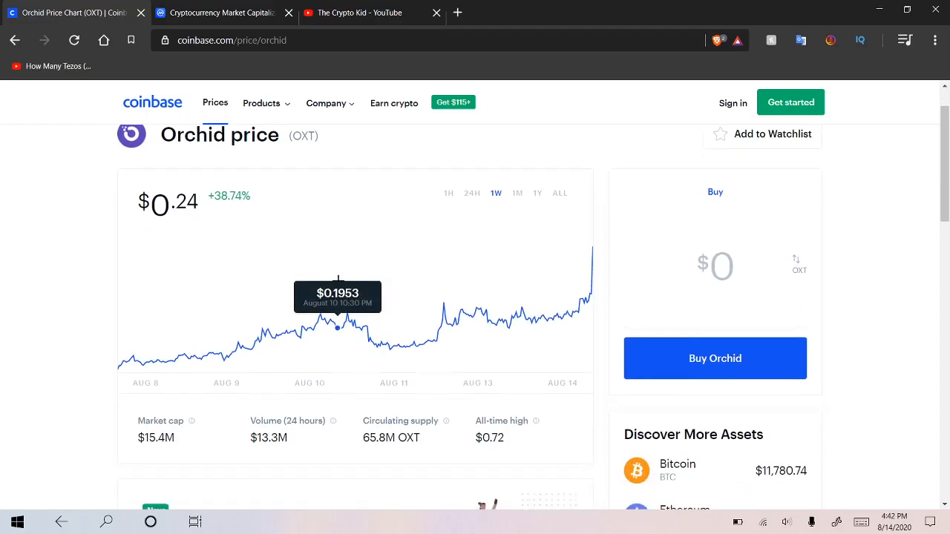
{"action": "scroll", "scroll_direction": "down", "scroll_amount": 3}
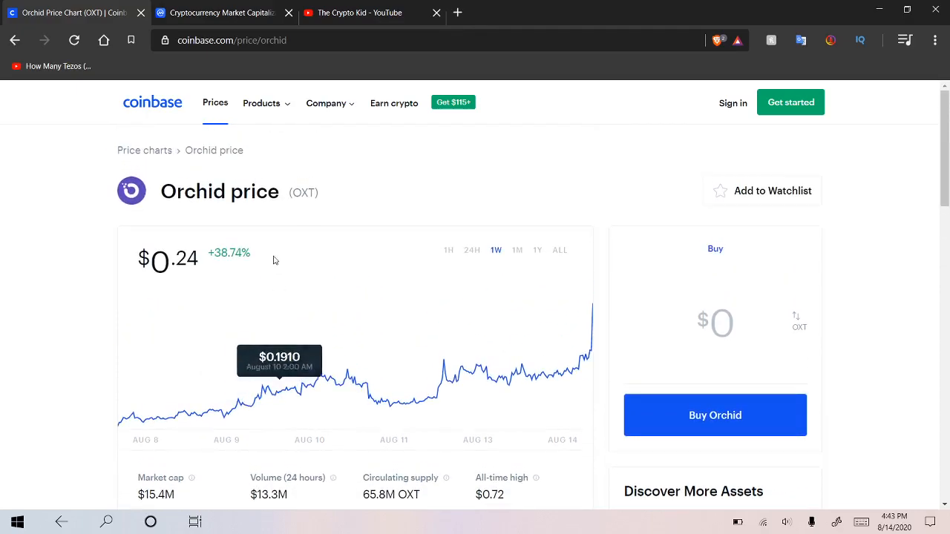
{"action": "mouse_move", "coordinate": [318, 159]}
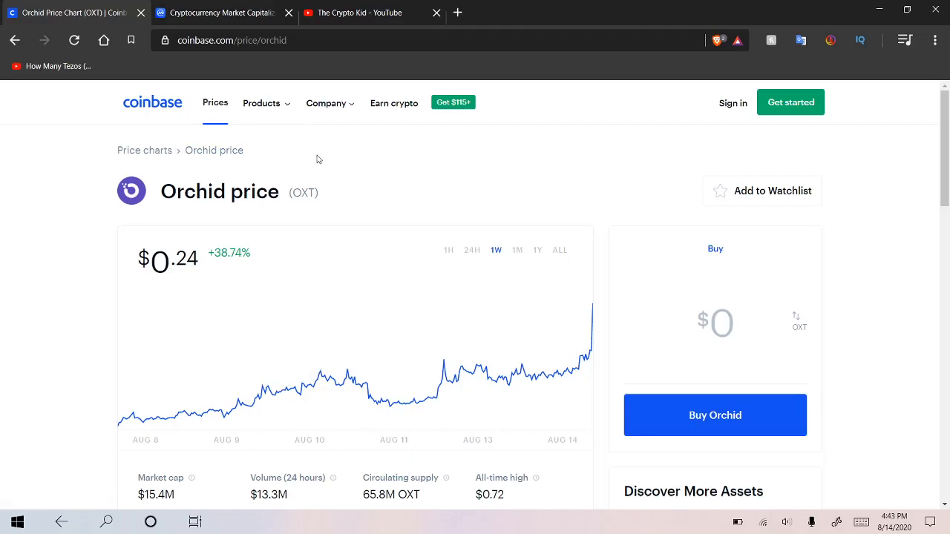
{"action": "mouse_move", "coordinate": [408, 207]}
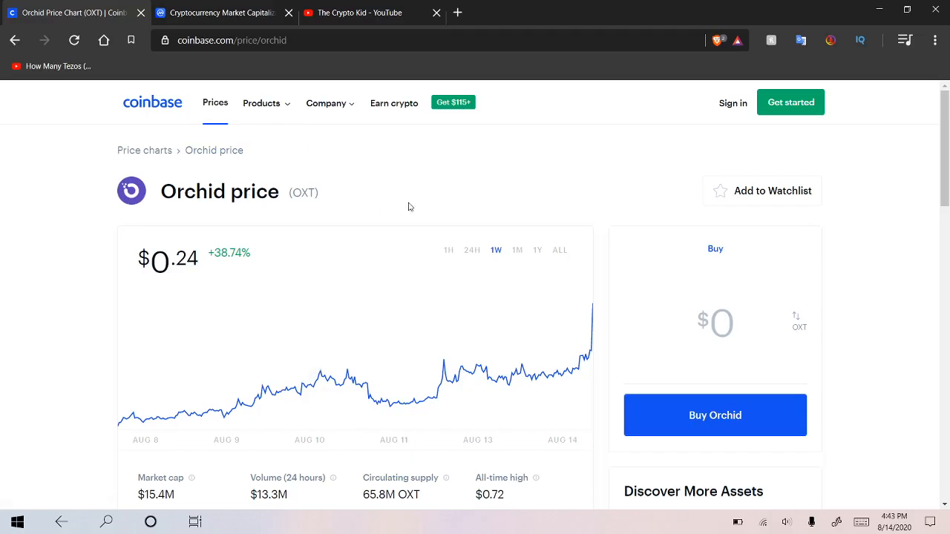
{"action": "scroll", "scroll_direction": "down", "scroll_amount": 3}
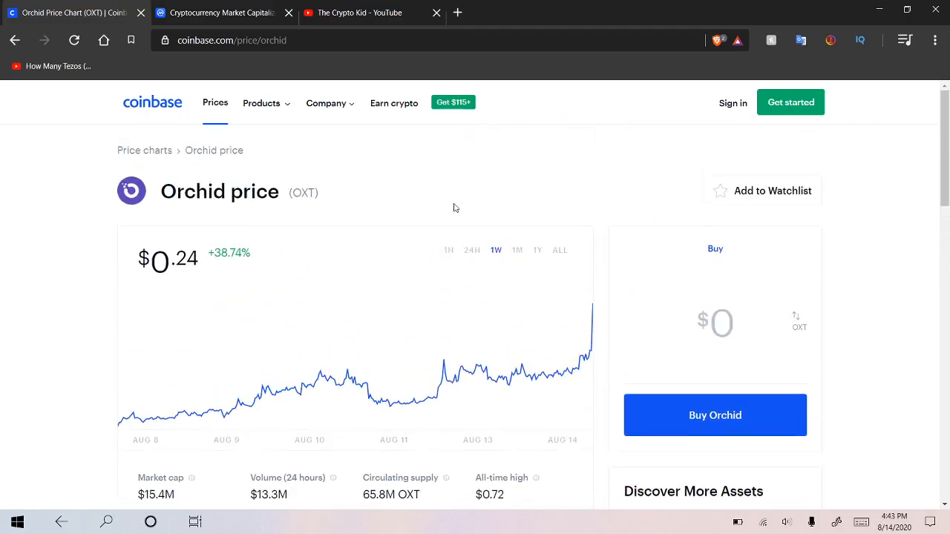
{"action": "mouse_move", "coordinate": [522, 235]}
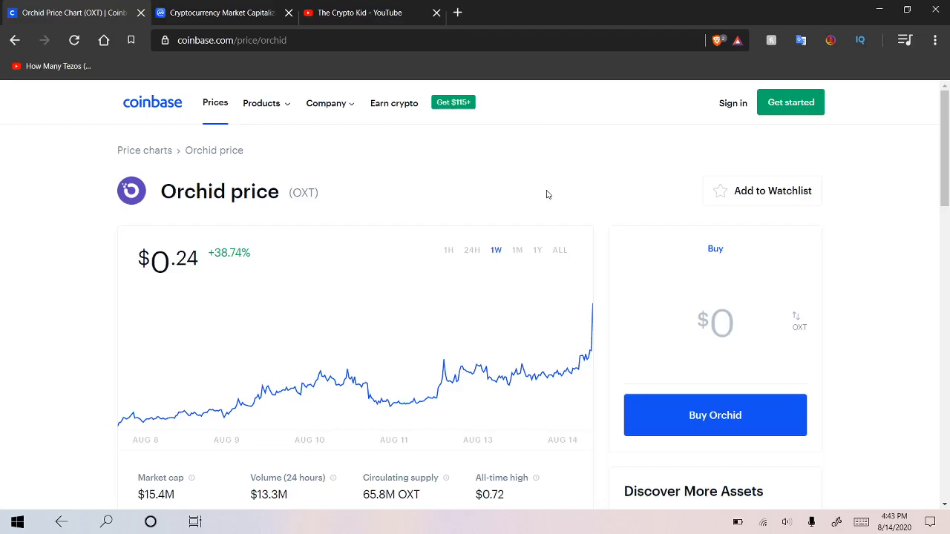
{"action": "mouse_move", "coordinate": [564, 199]}
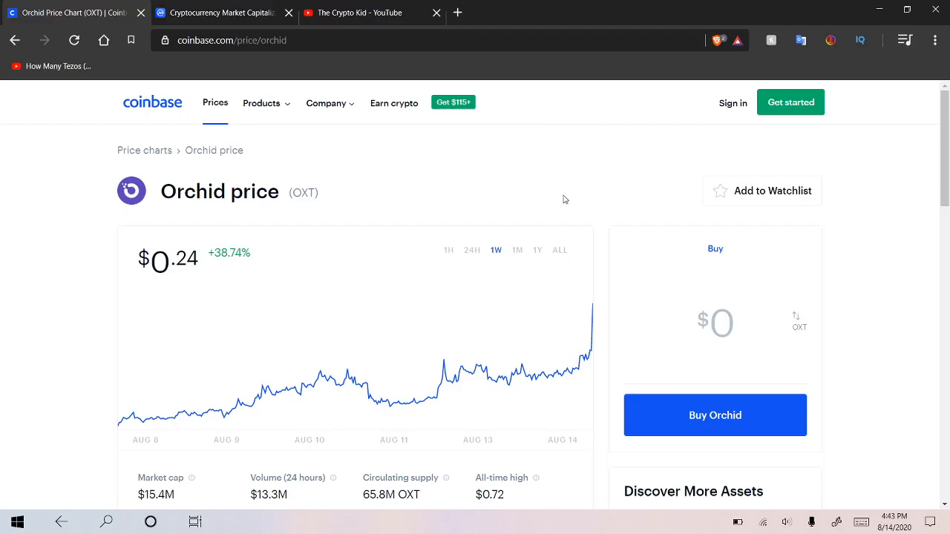
{"action": "mouse_move", "coordinate": [556, 193]}
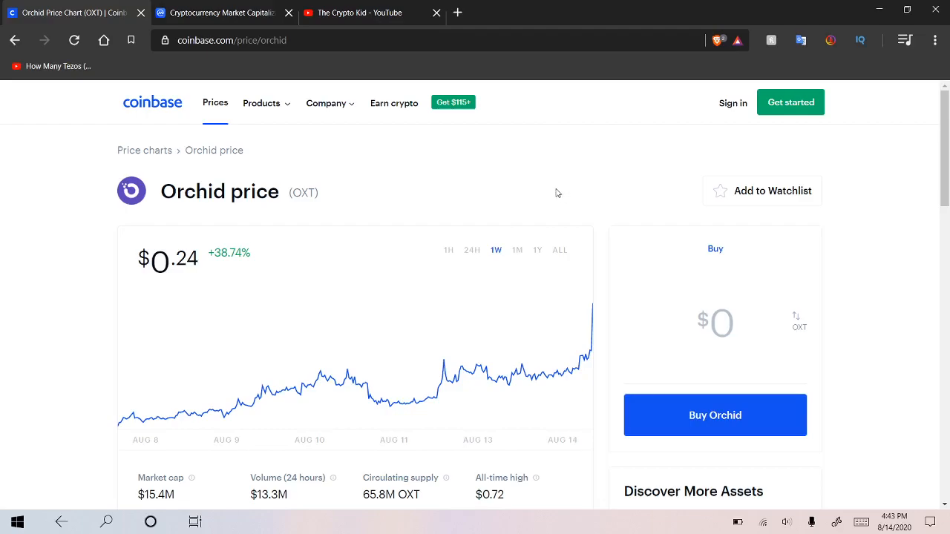
{"action": "mouse_move", "coordinate": [475, 207]}
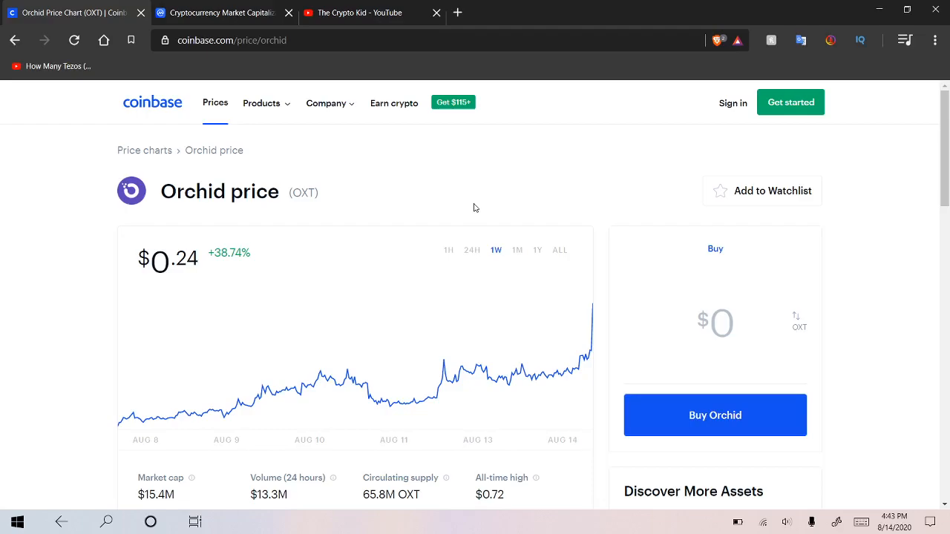
View Orchid's 1M chart (up 20.26%), then switch to 1H (up 8.93%)
{"action": "left_click", "coordinate": [518, 250]}
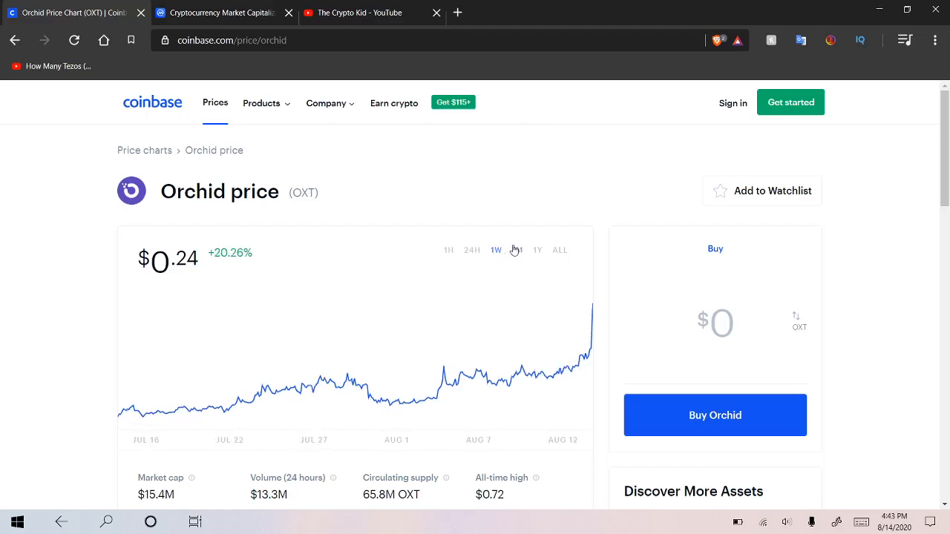
{"action": "left_click", "coordinate": [517, 250]}
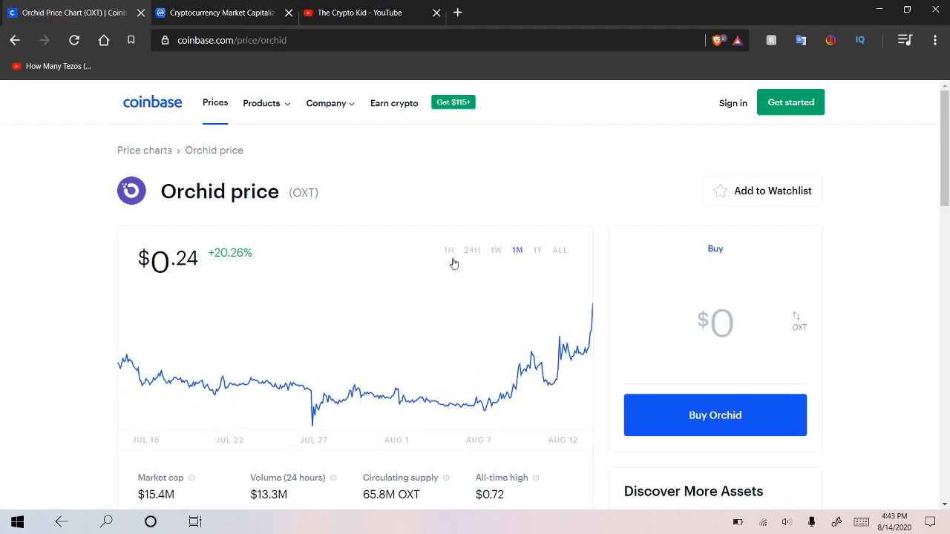
{"action": "left_click", "coordinate": [448, 250]}
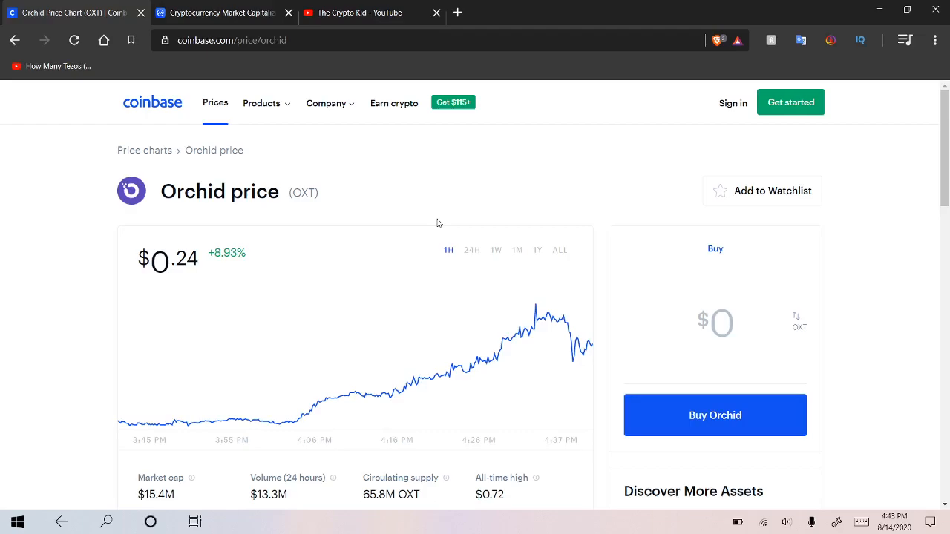
{"action": "mouse_move", "coordinate": [390, 183]}
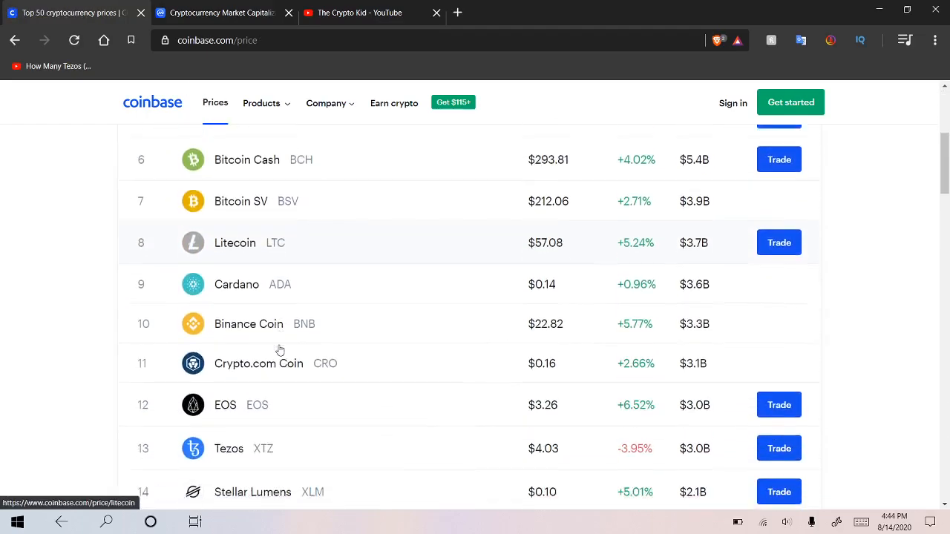
Scroll the Coinbase price table back to the top and switch to The Crypto Kid's YouTube channel
{"action": "scroll", "scroll_direction": "down", "scroll_amount": 3}
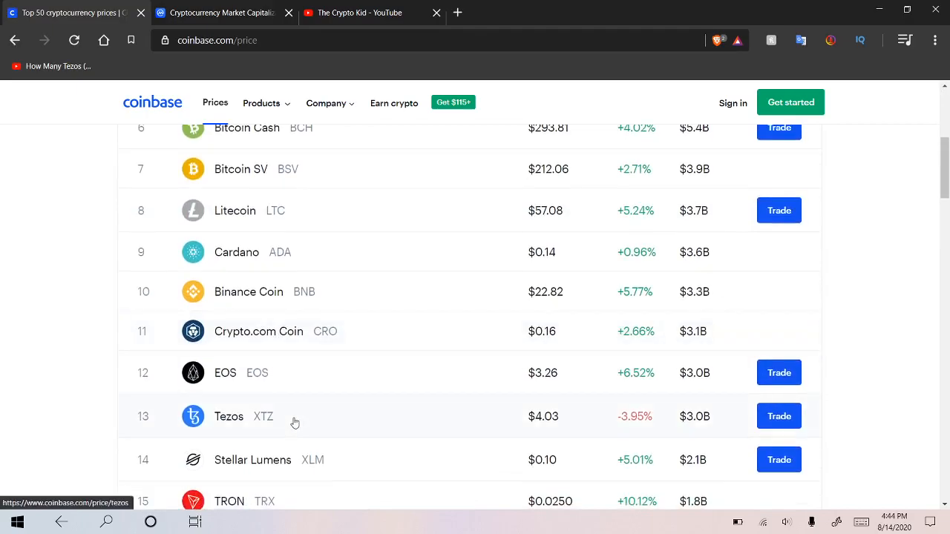
{"action": "scroll", "scroll_direction": "up", "scroll_amount": 3}
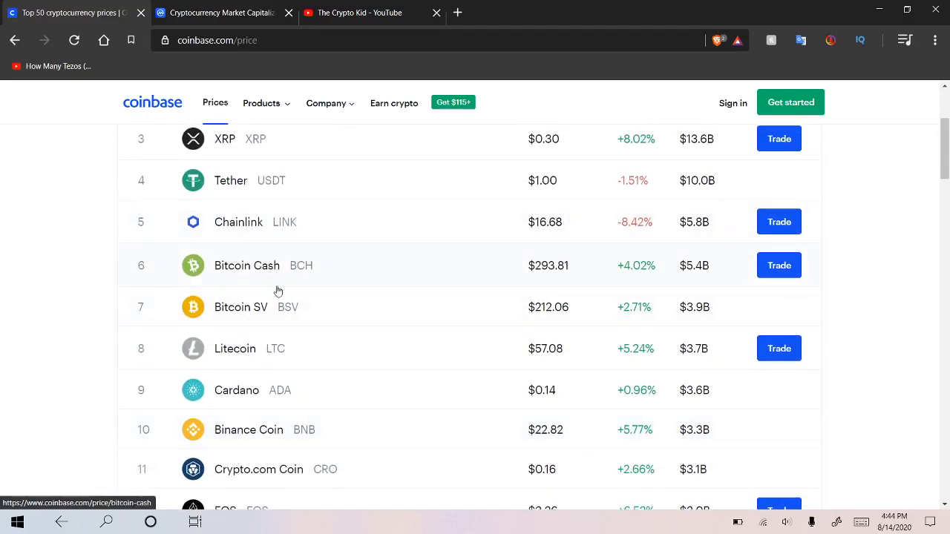
{"action": "scroll", "scroll_direction": "up", "scroll_amount": 3}
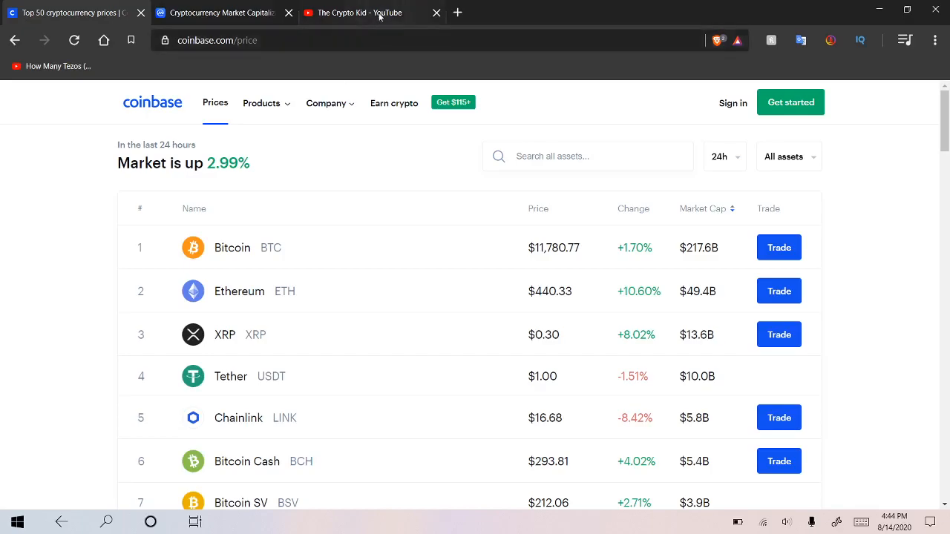
{"action": "left_click", "coordinate": [357, 13]}
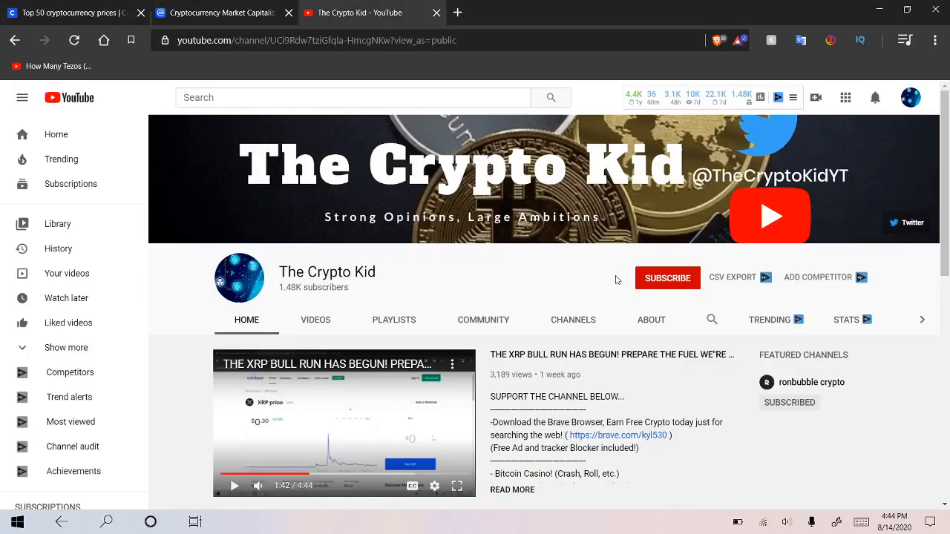